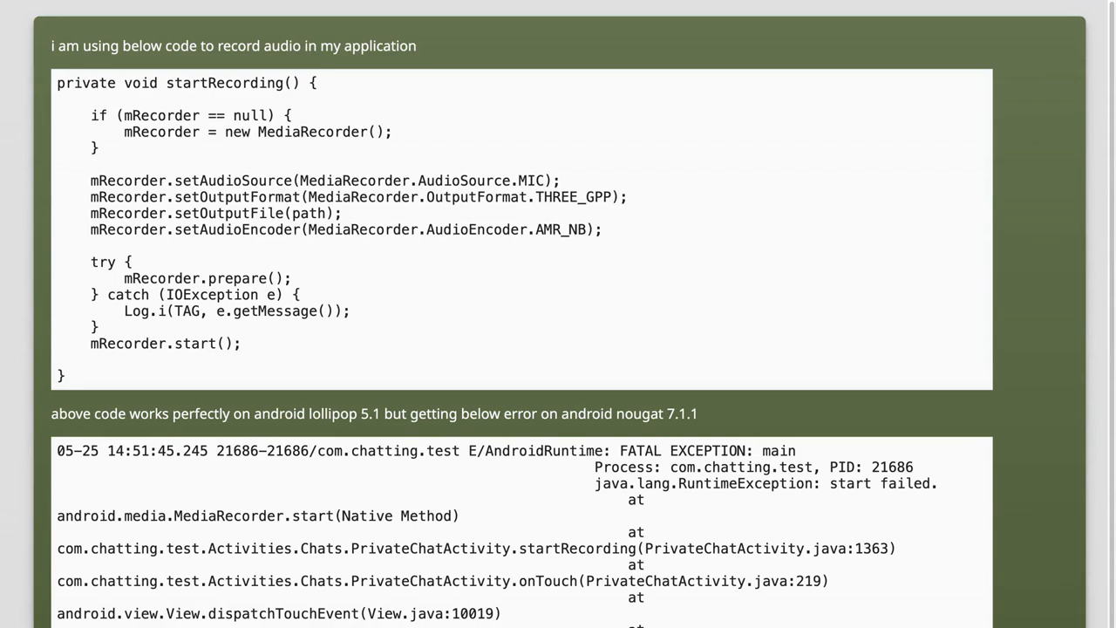
scroll("down", 3)
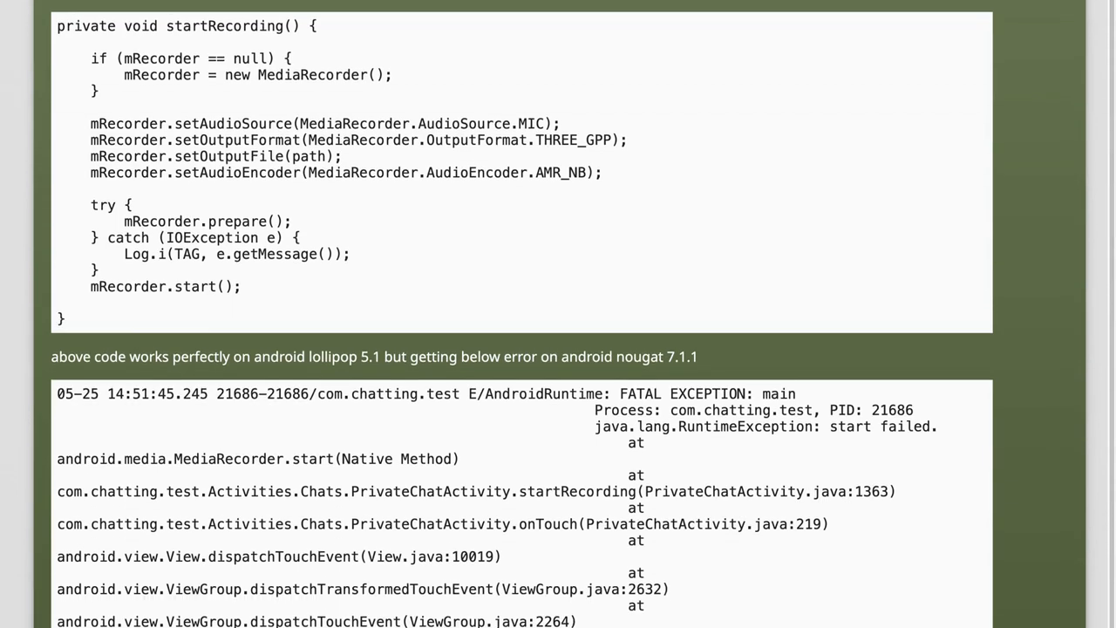
scroll("down", 3)
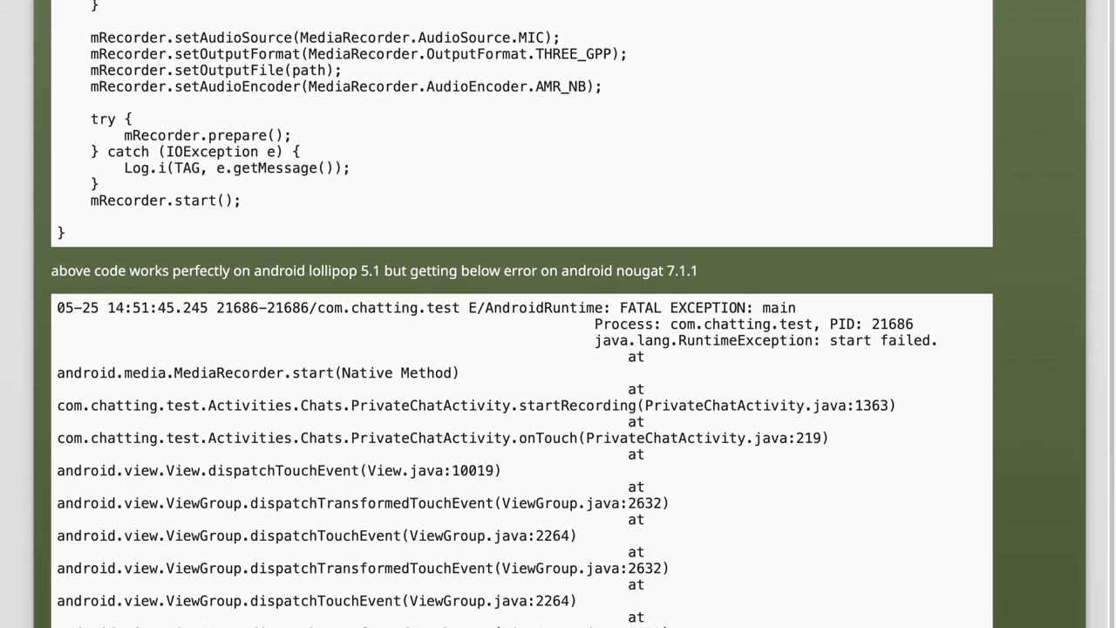
scroll("down", 3)
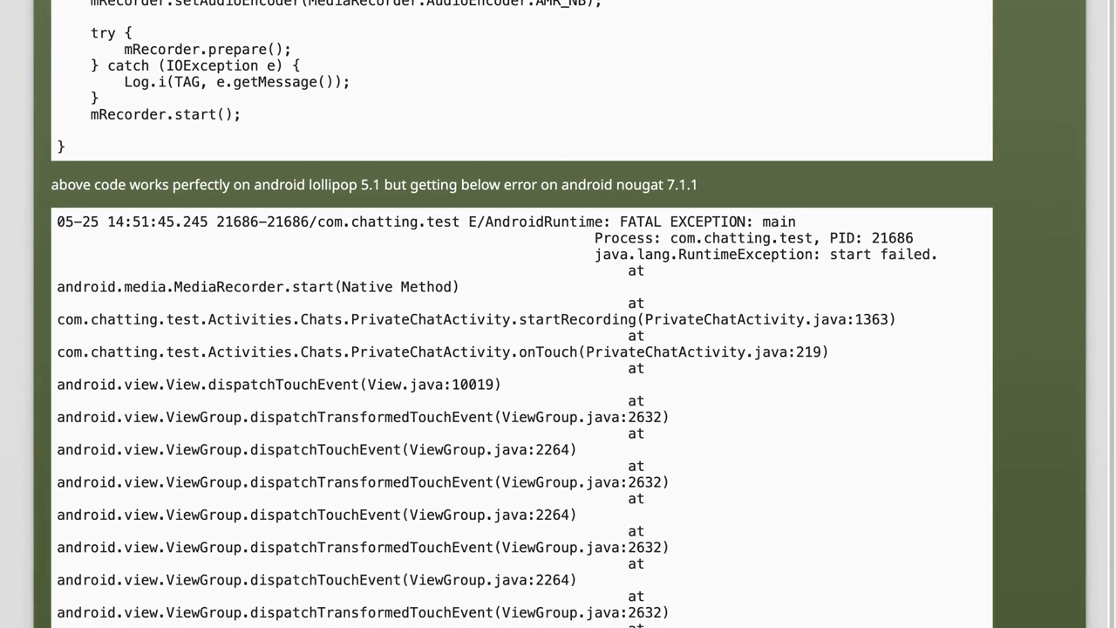
scroll("down", 3)
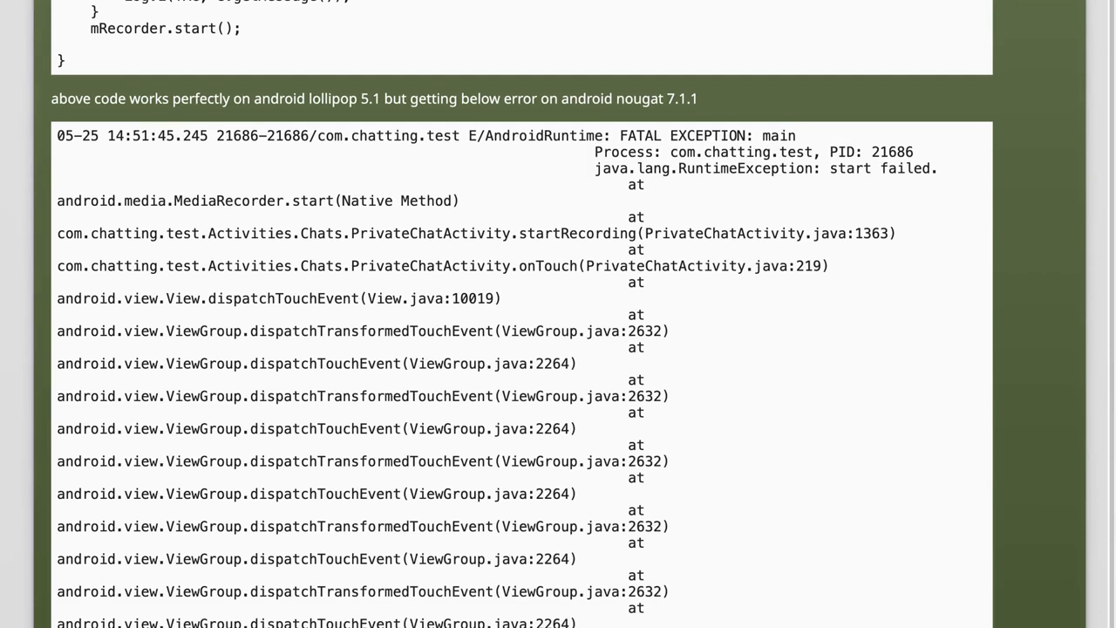
scroll("down", 3)
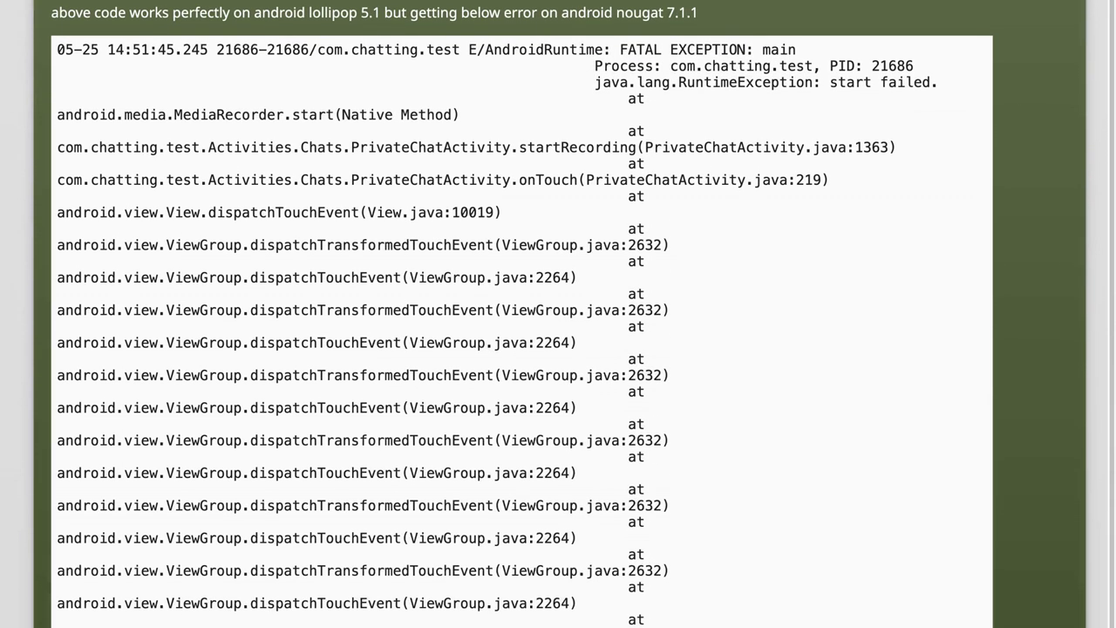
scroll("down", 3)
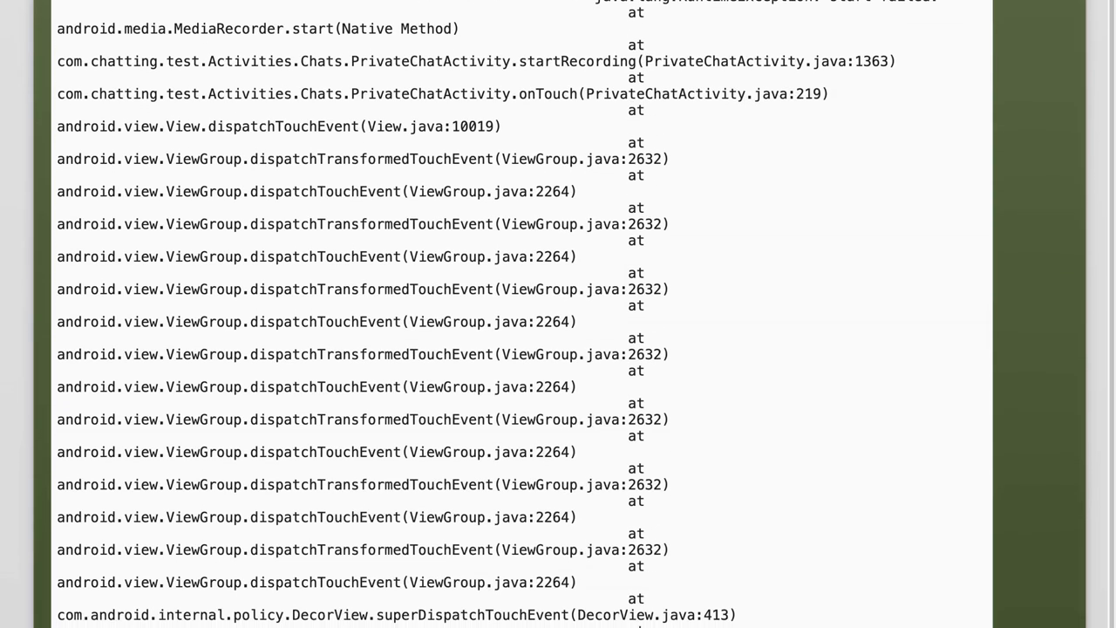
scroll("down", 3)
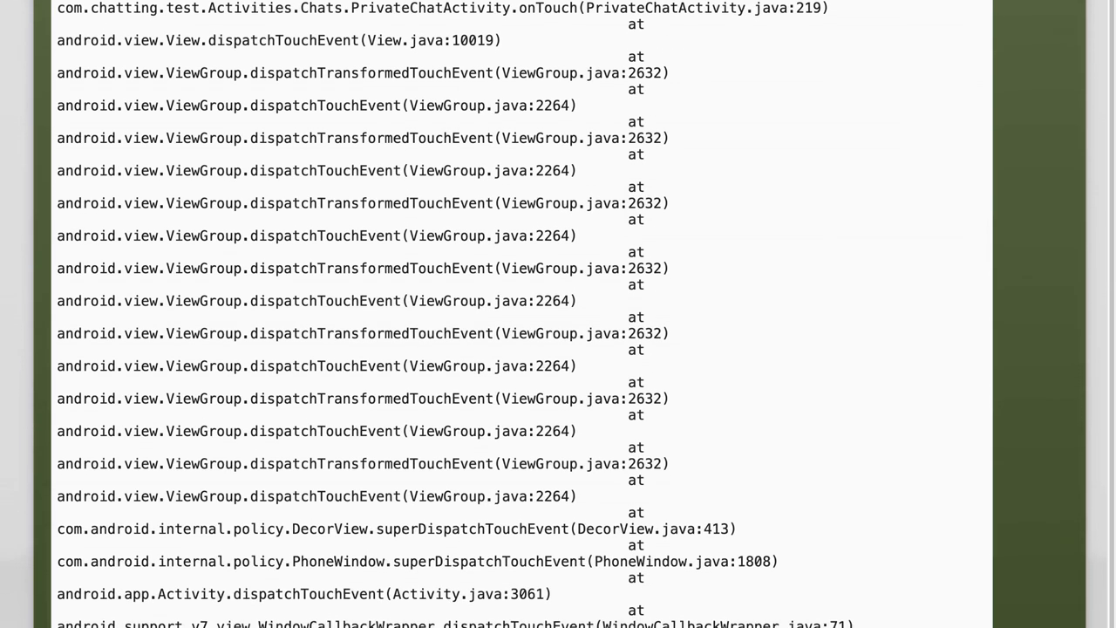
scroll("down", 3)
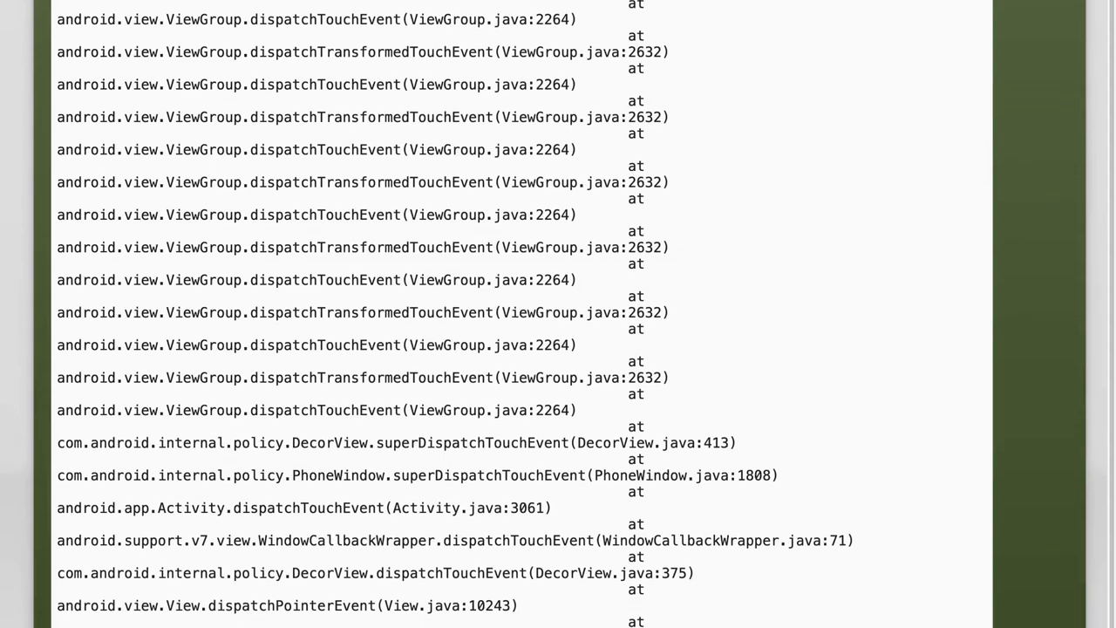
scroll("down", 3)
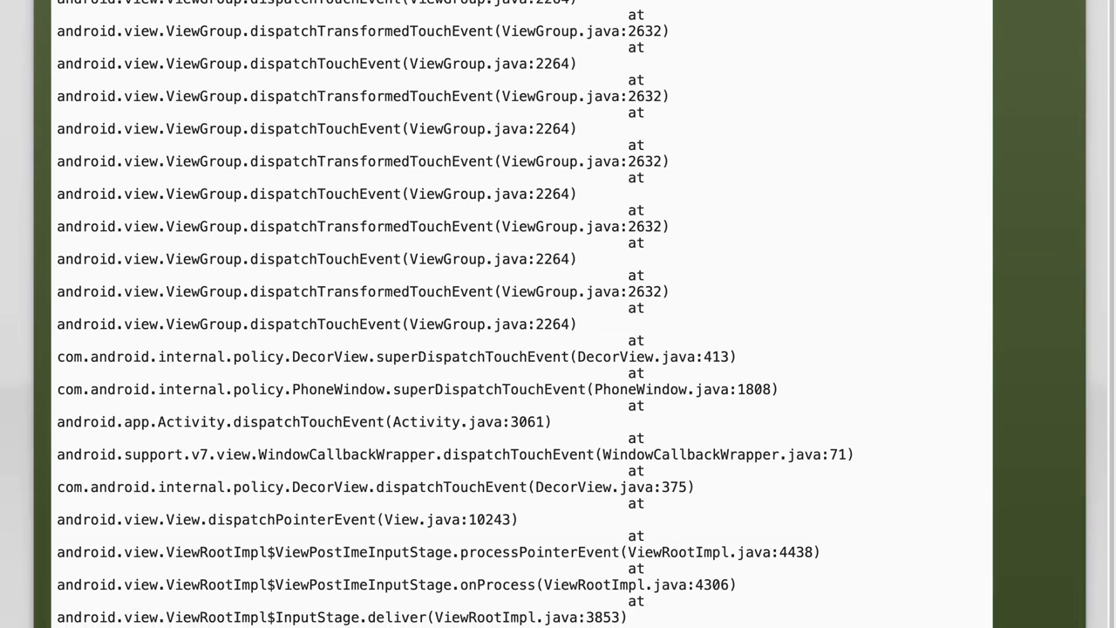
scroll("down", 3)
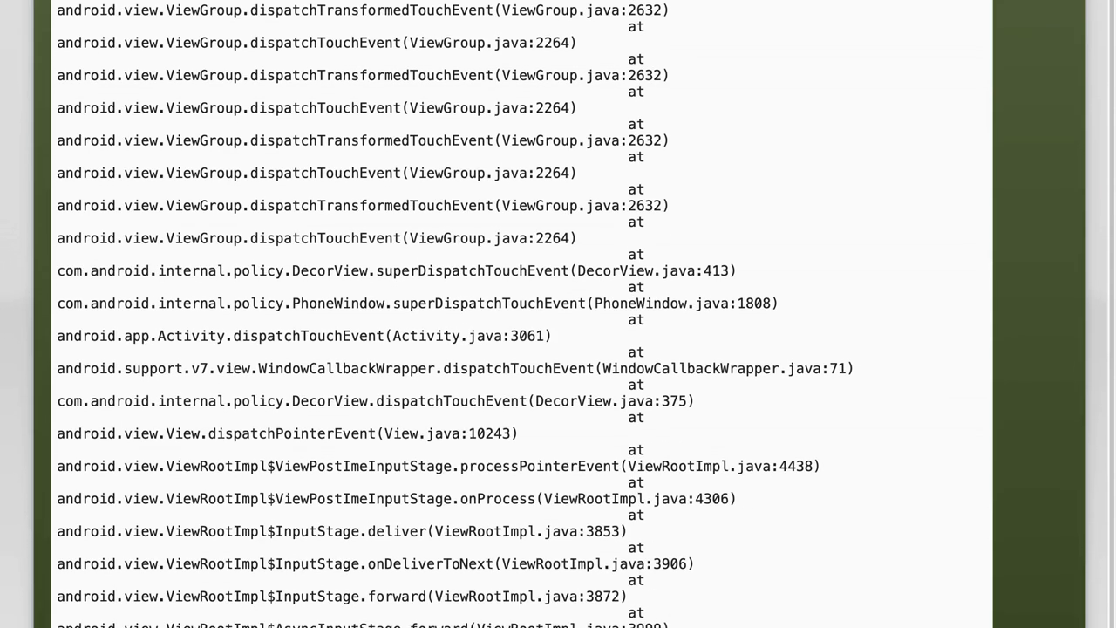
scroll("down", 3)
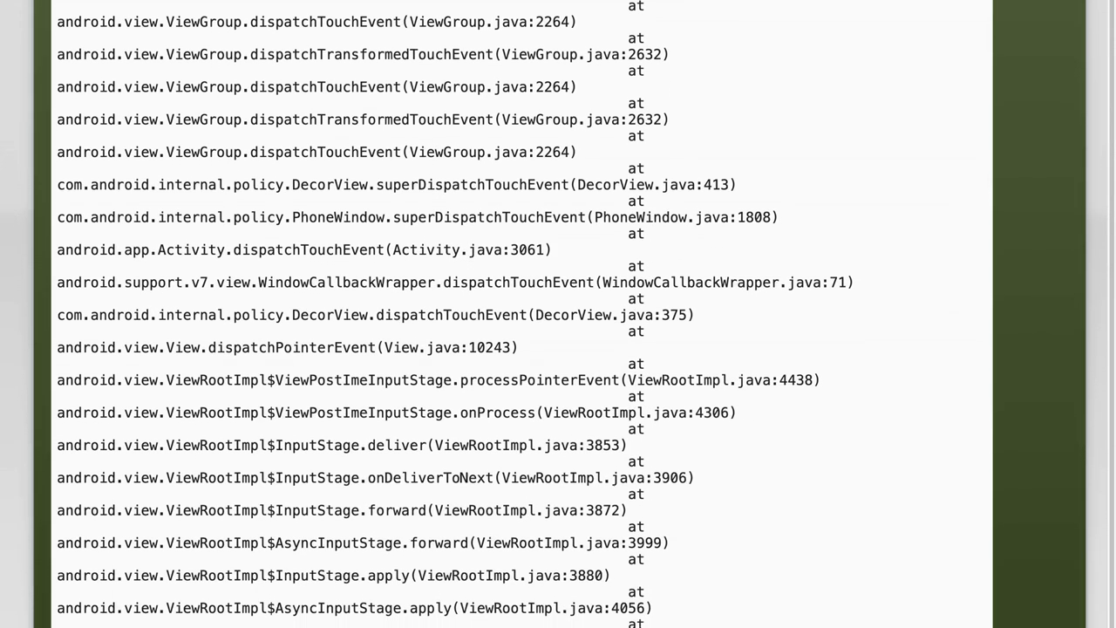
scroll("down", 3)
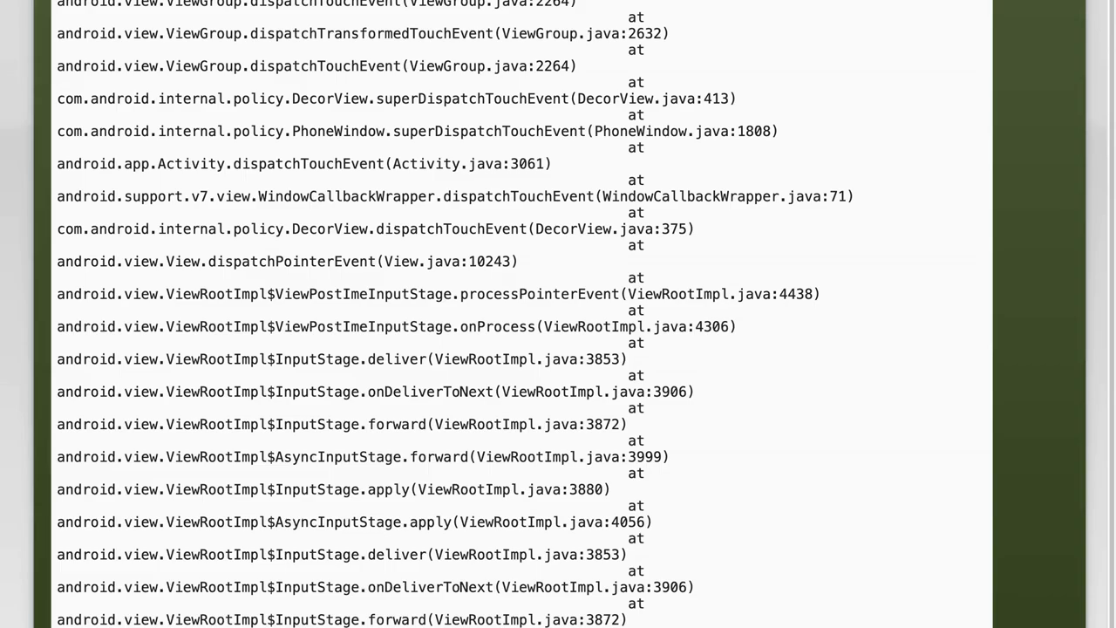
scroll("down", 3)
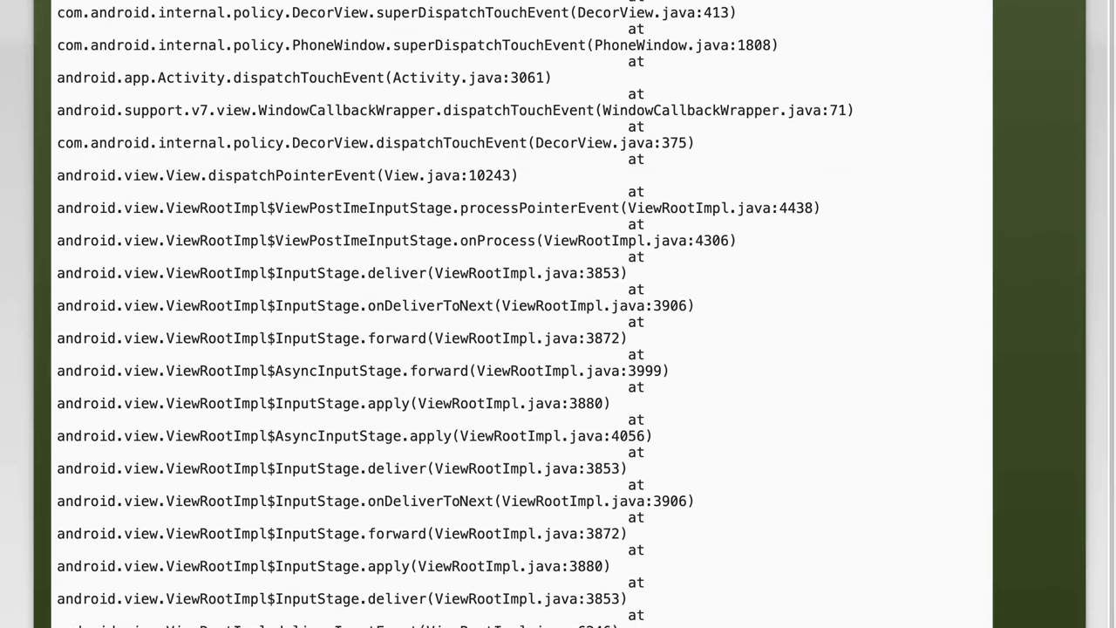
scroll("down", 3)
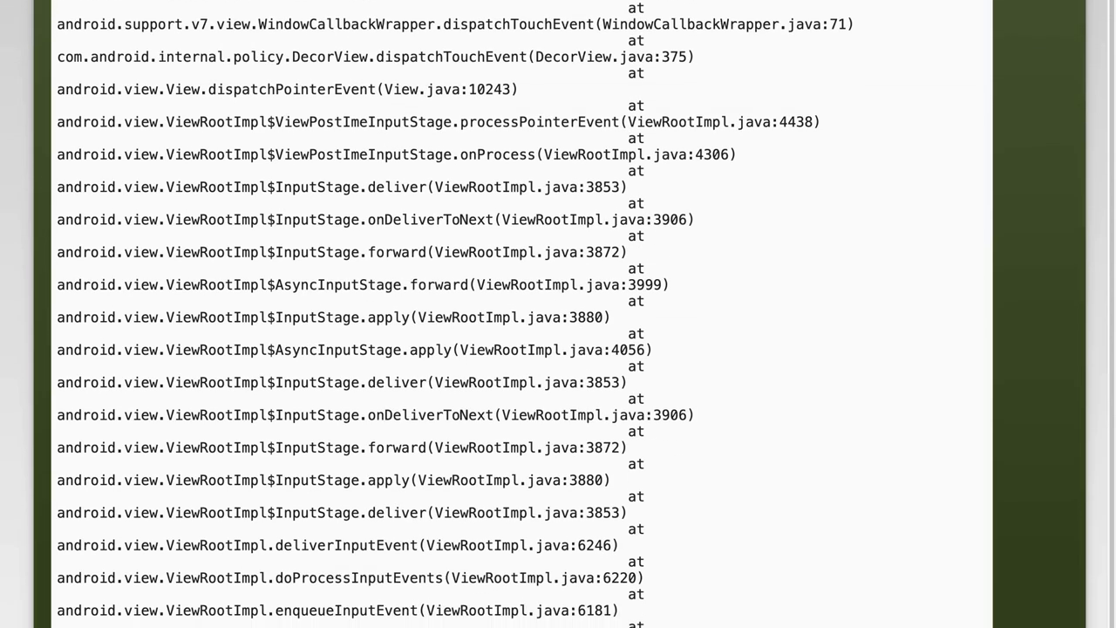
scroll("down", 3)
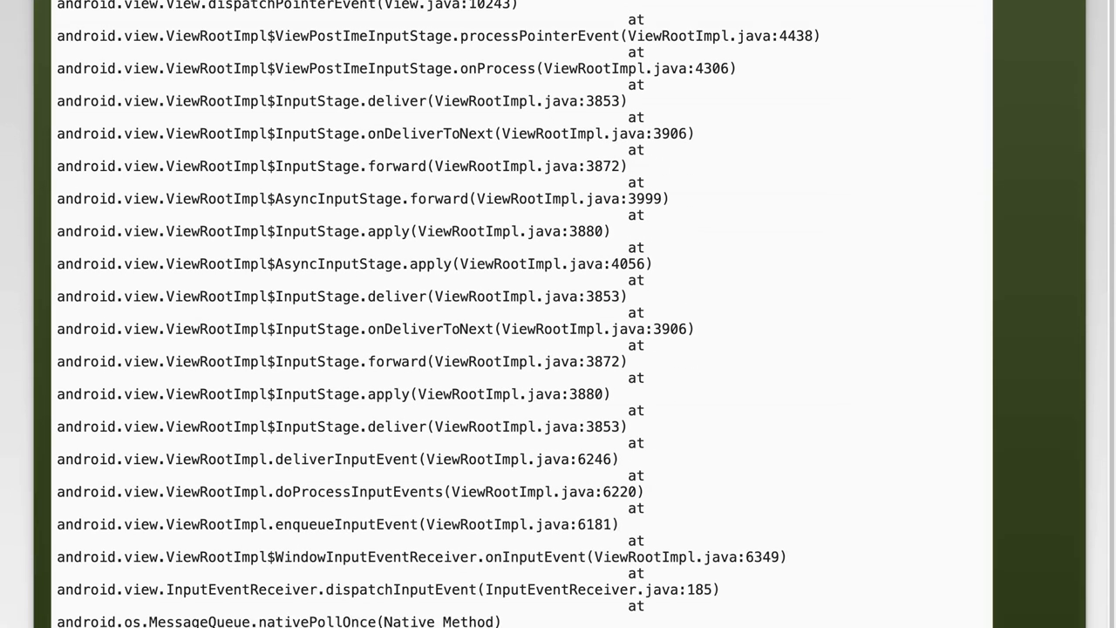
scroll("down", 3)
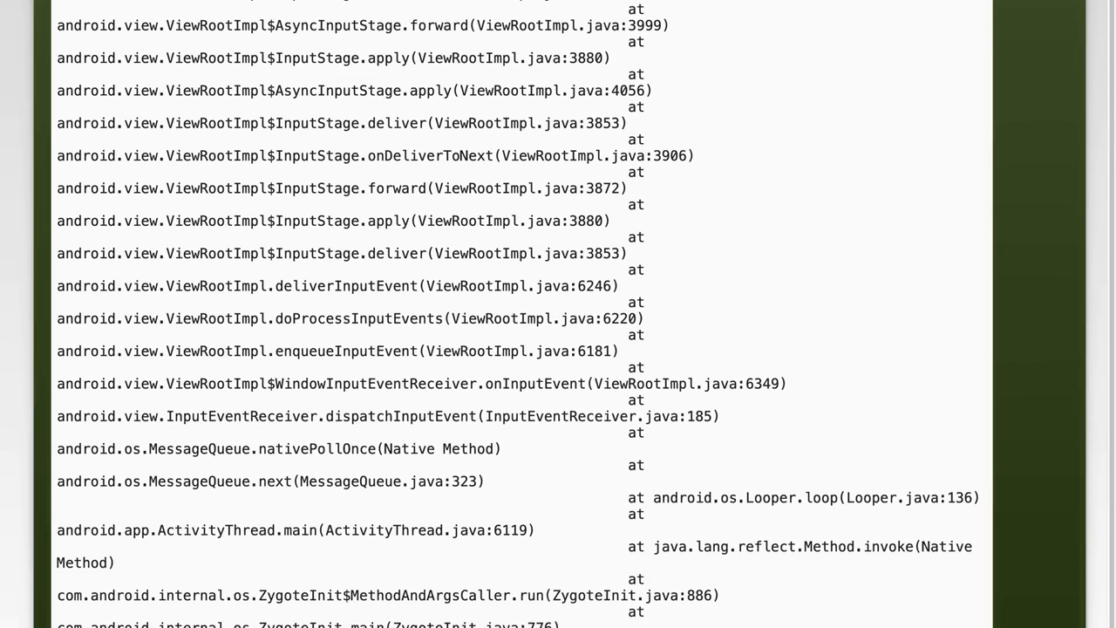
scroll("down", 3)
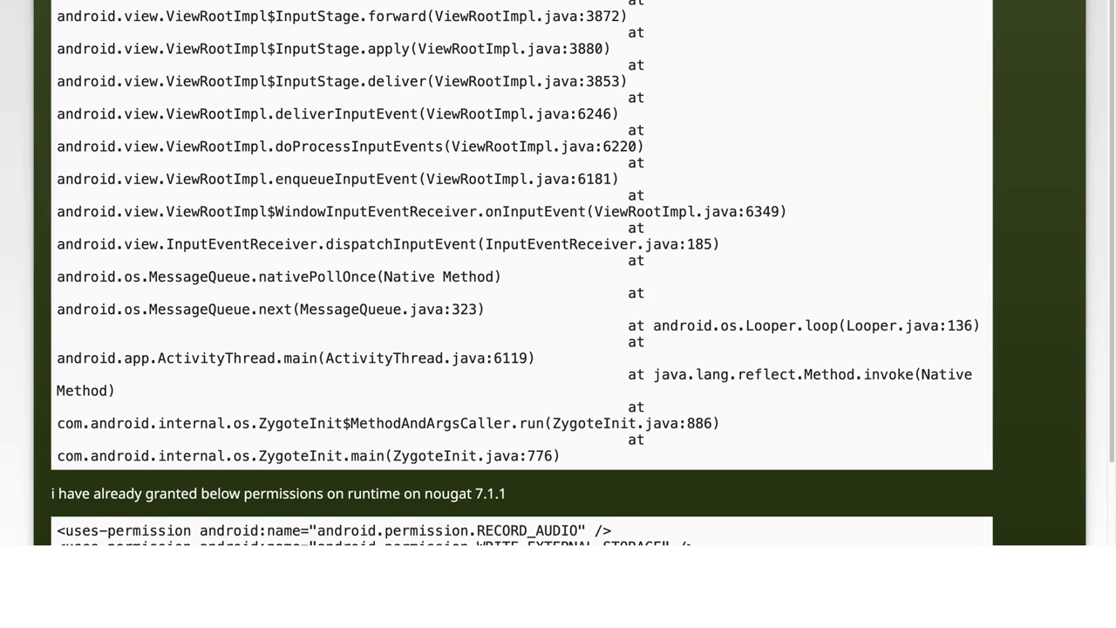
scroll("down", 3)
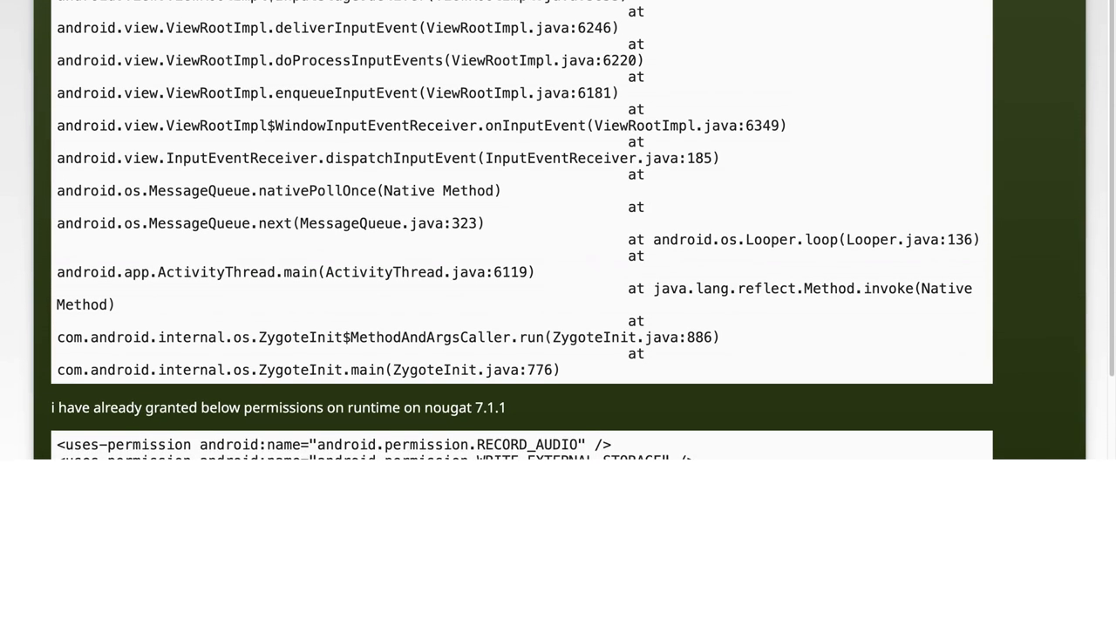
scroll("down", 3)
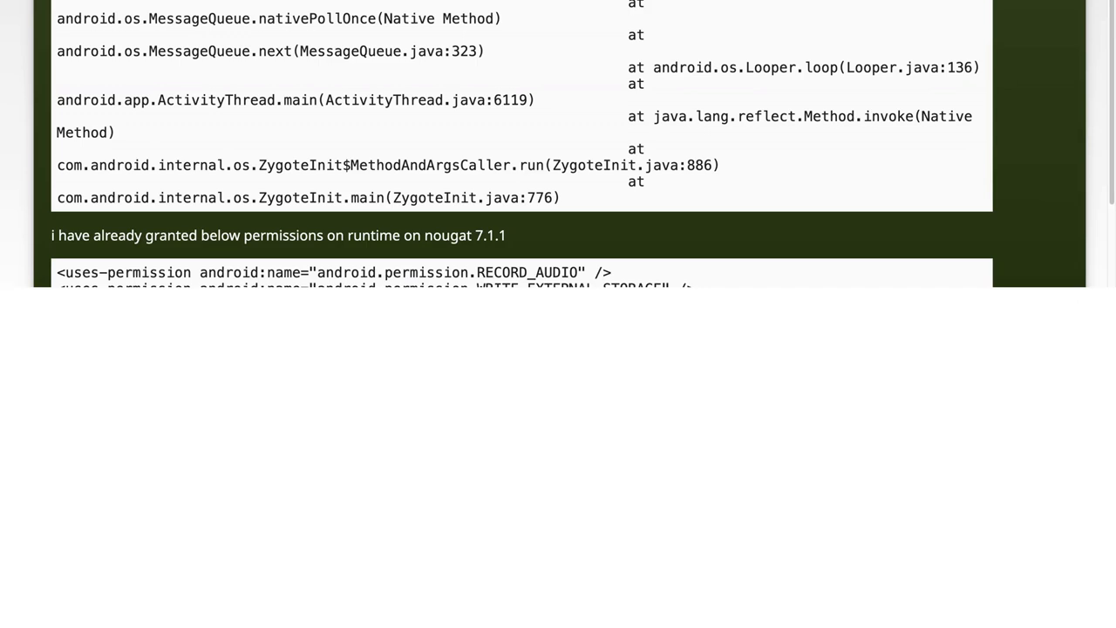
scroll("down", 3)
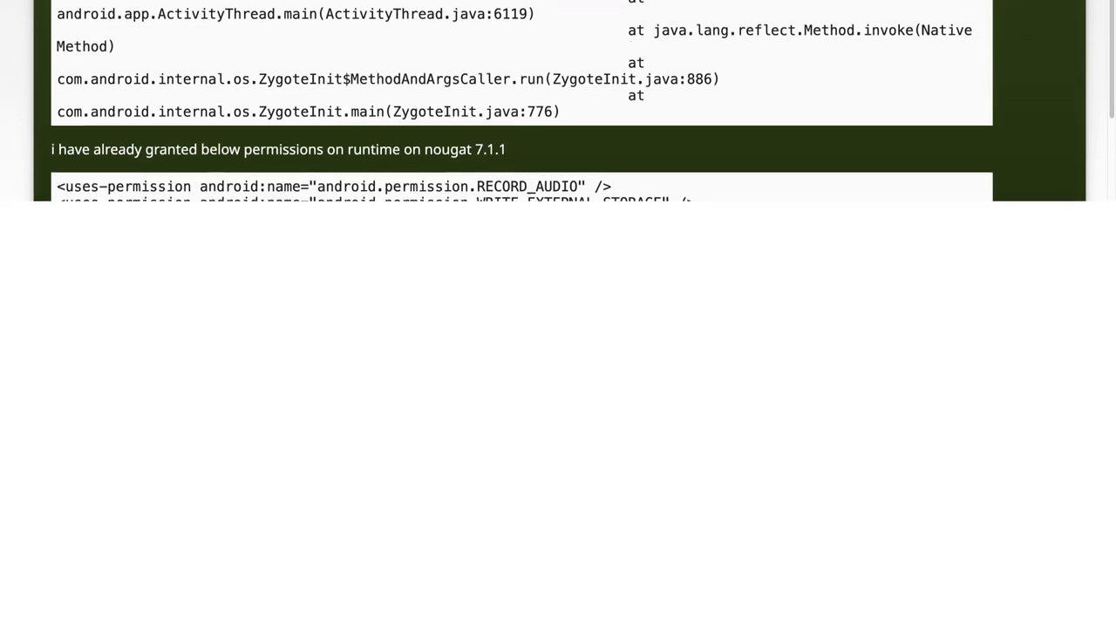
scroll("down", 3)
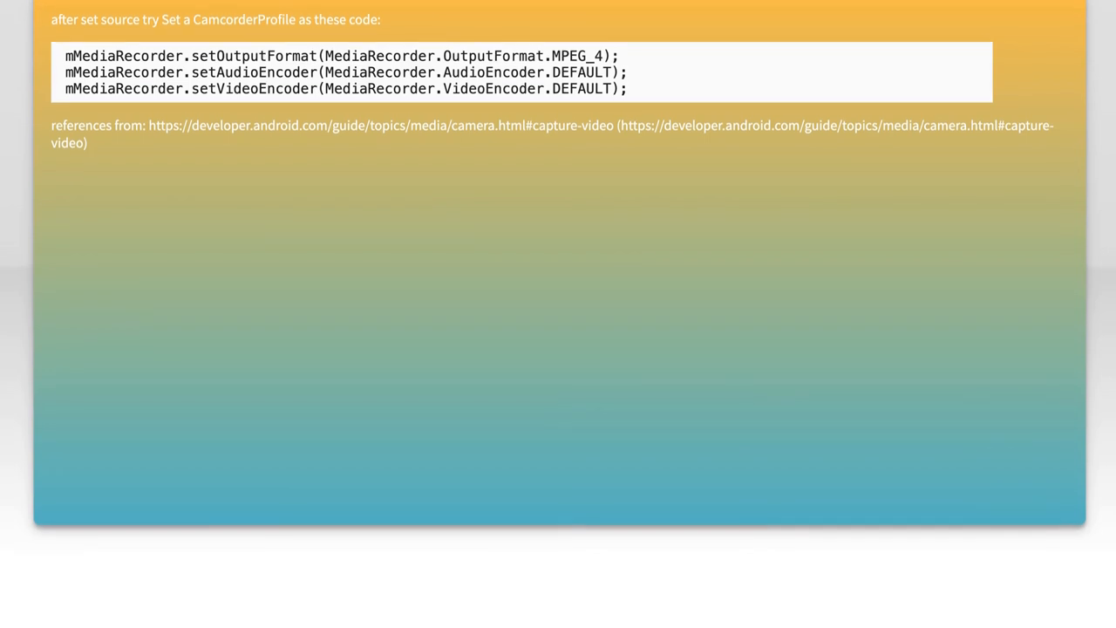
scroll("down", 3)
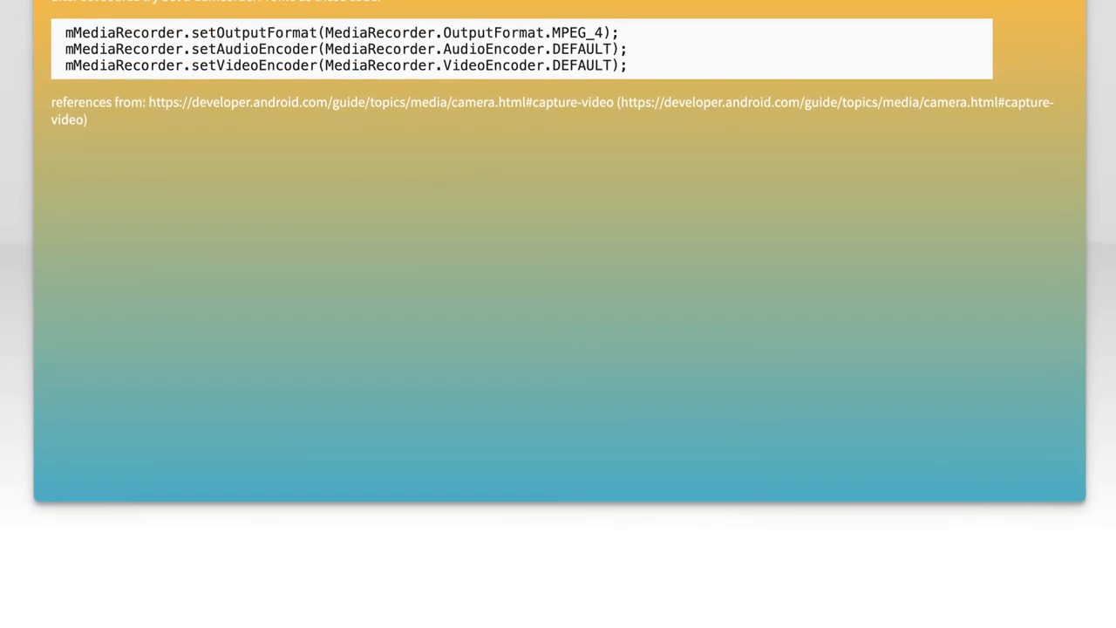
scroll("down", 3)
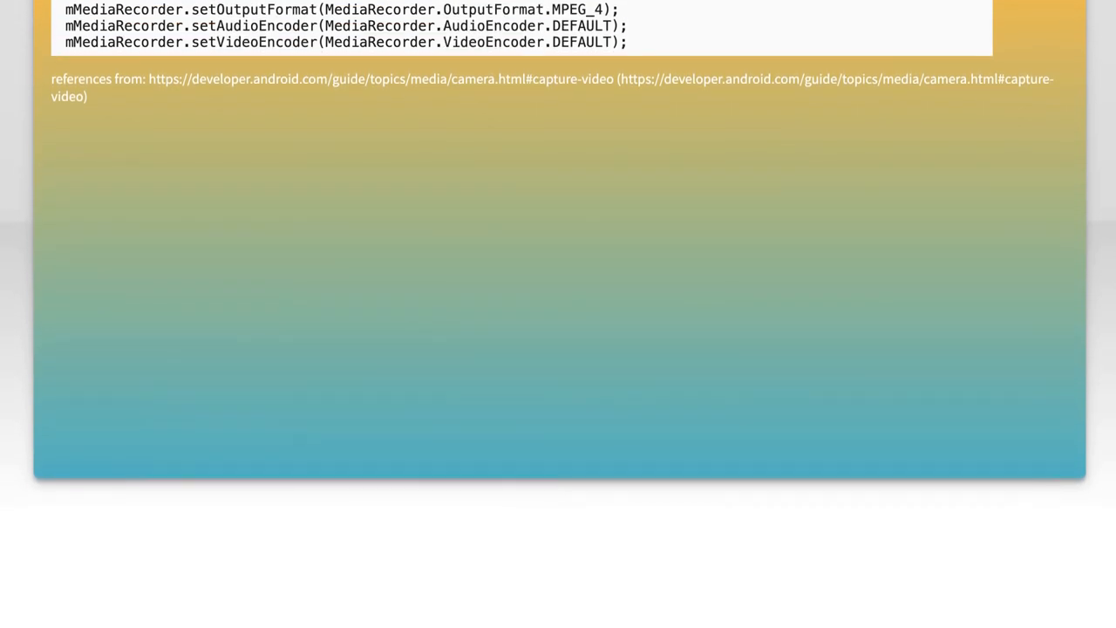